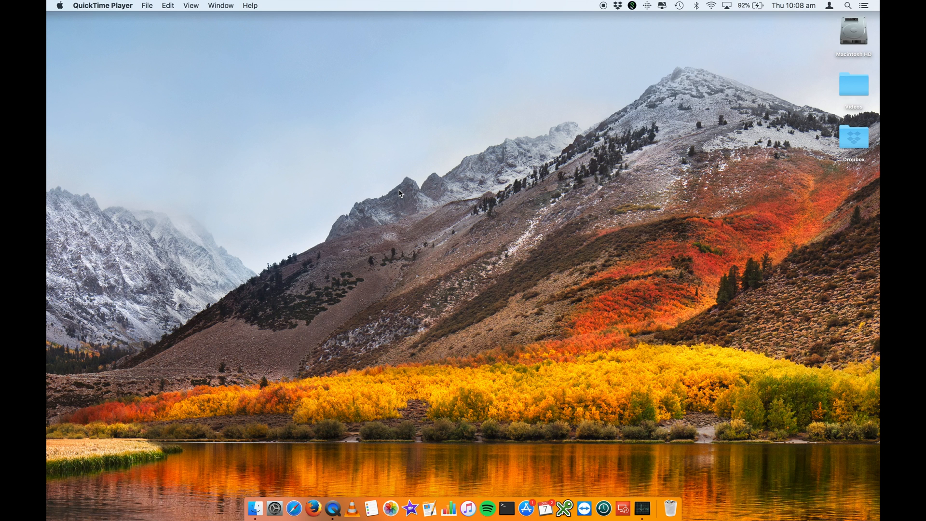
Step: Bring Finder frontmost and browse its Go menu destinations
left_click(245, 81)
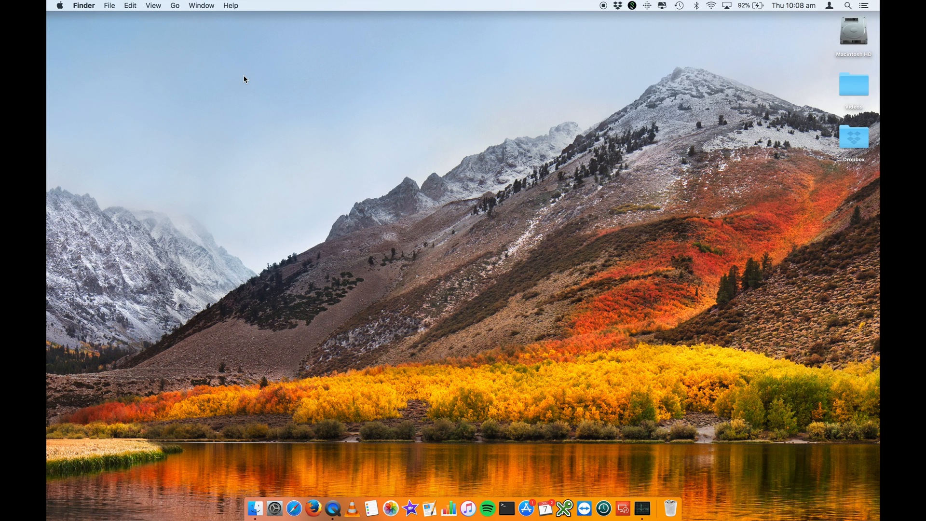
mouse_move(217, 282)
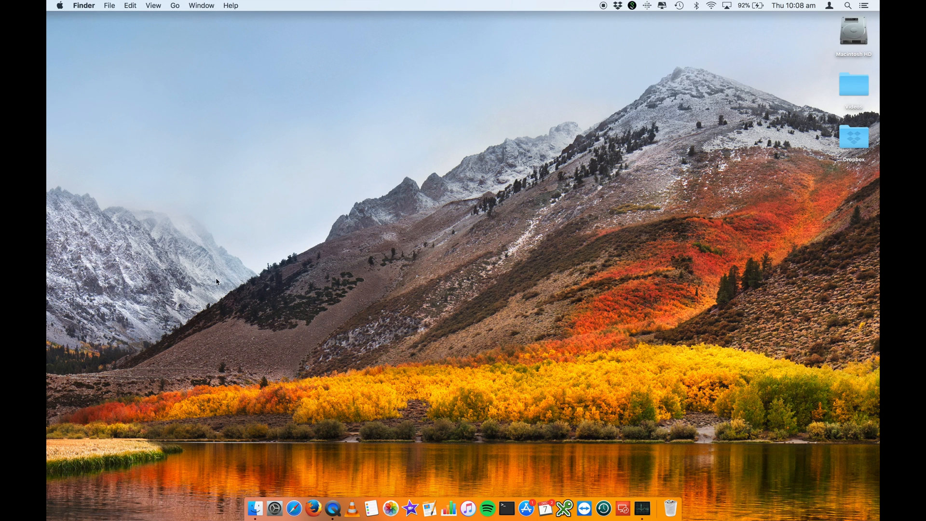
left_click(175, 5)
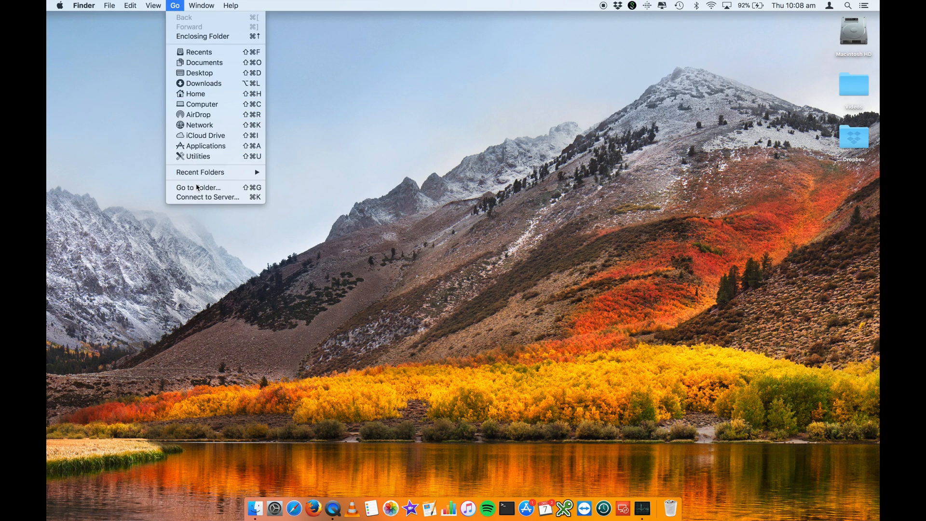
Step: Bring up Go to Folder with the path /Library/ entered
left_click(197, 187)
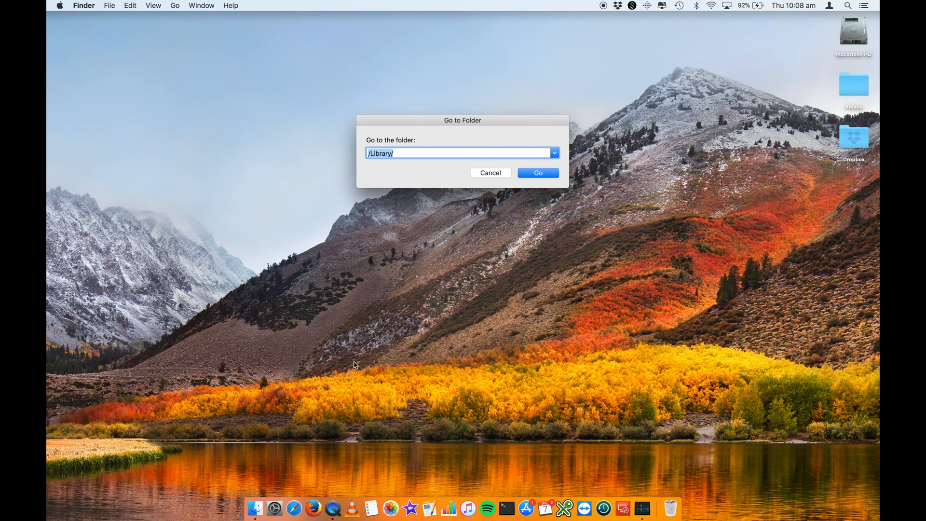
mouse_move(511, 455)
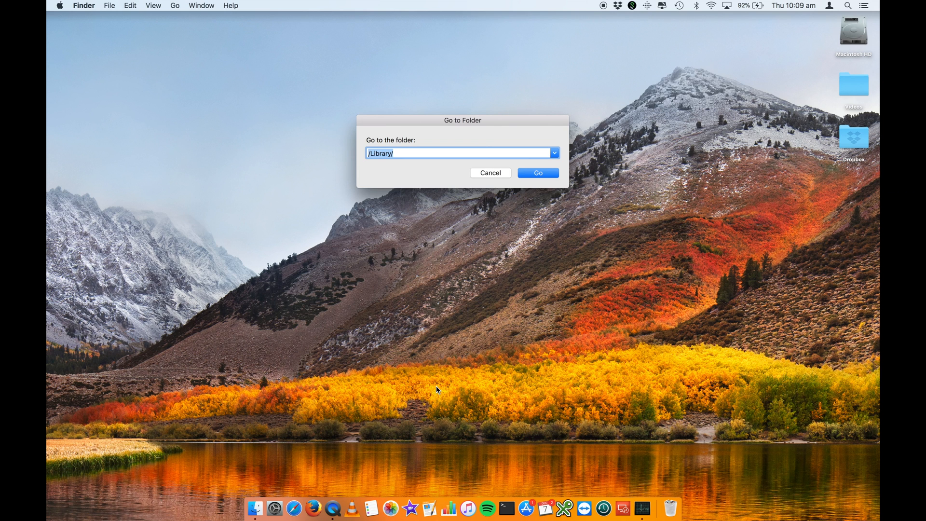
mouse_move(511, 419)
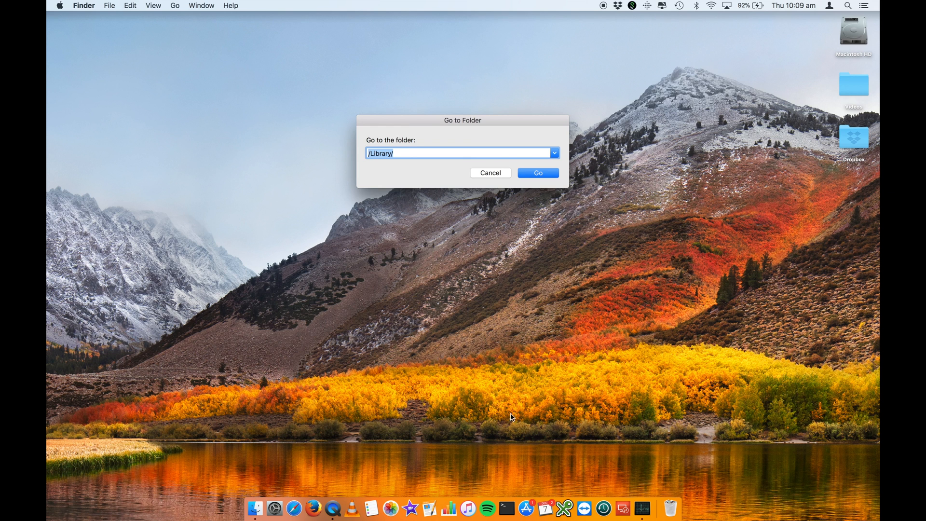
mouse_move(175, 11)
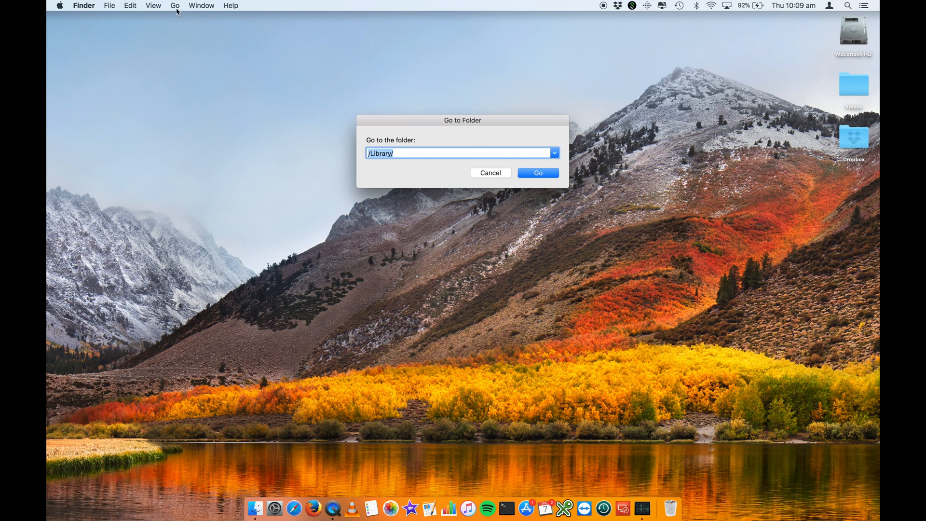
left_click(176, 5)
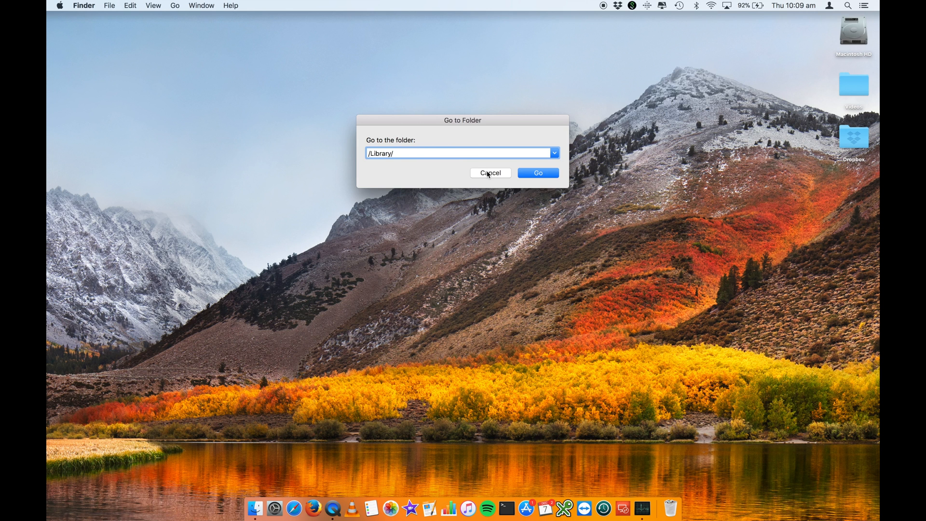
Step: Open /Library, then the user's own Library and its Caches folder of 79 items
left_click(538, 172)
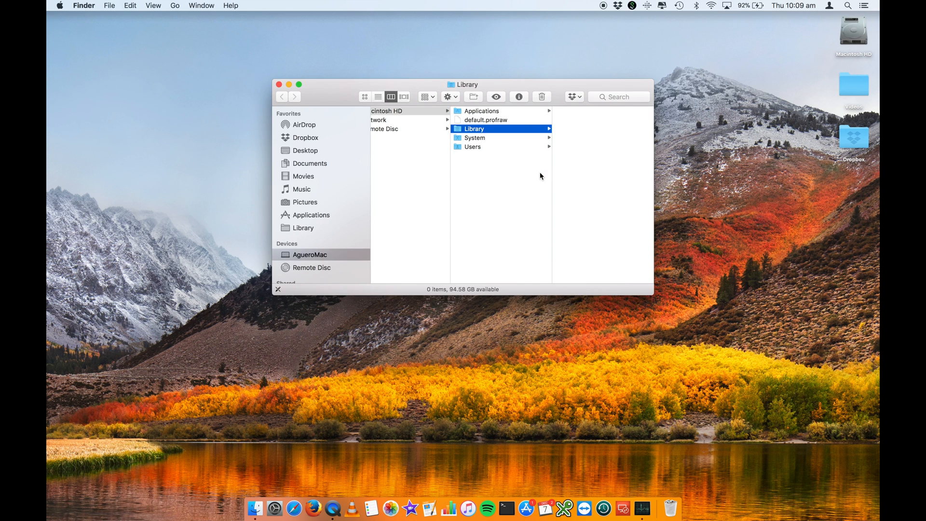
mouse_move(591, 125)
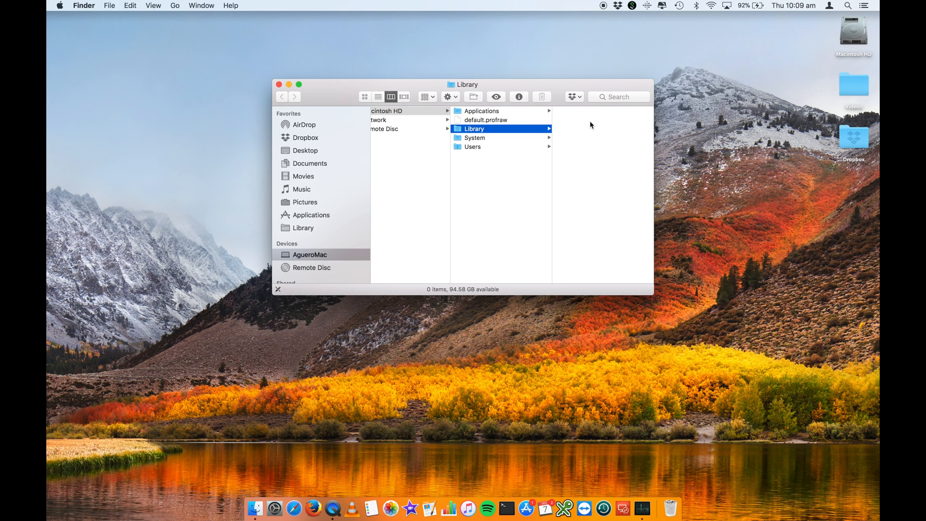
mouse_move(609, 164)
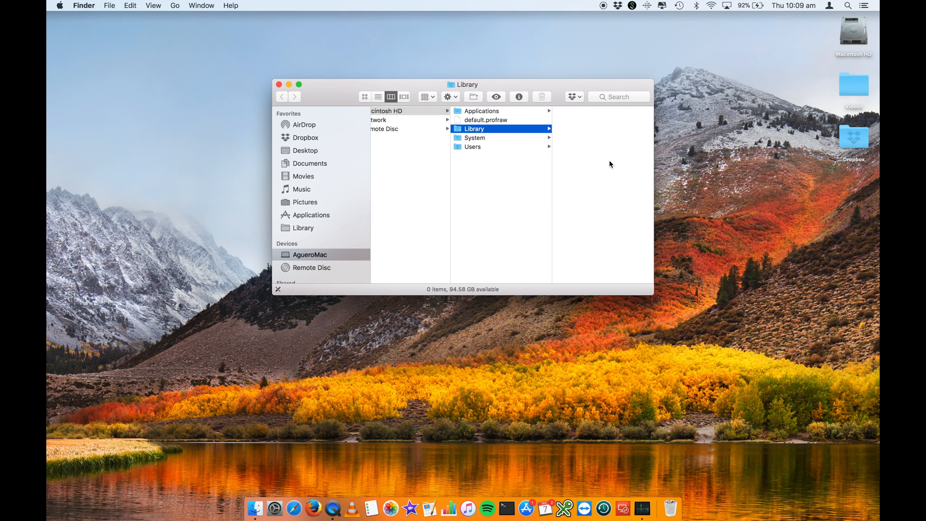
left_click(303, 227)
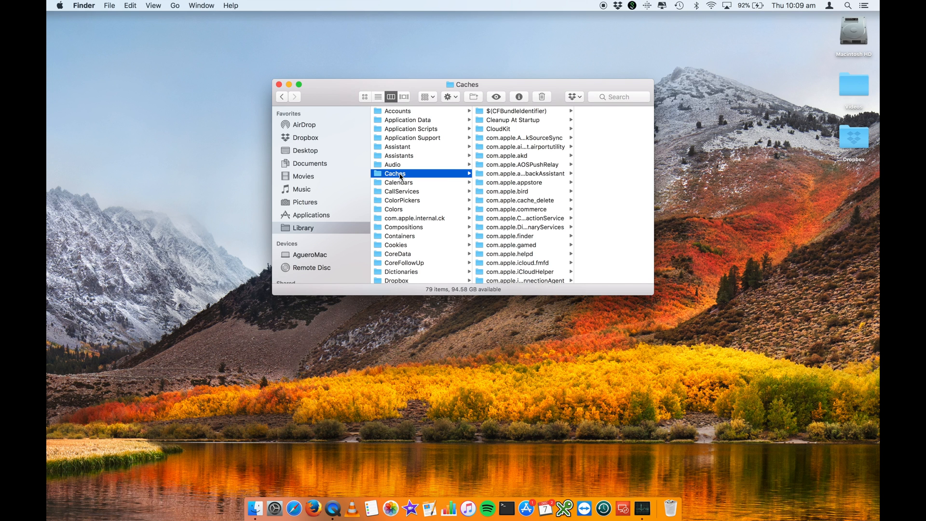
mouse_move(517, 128)
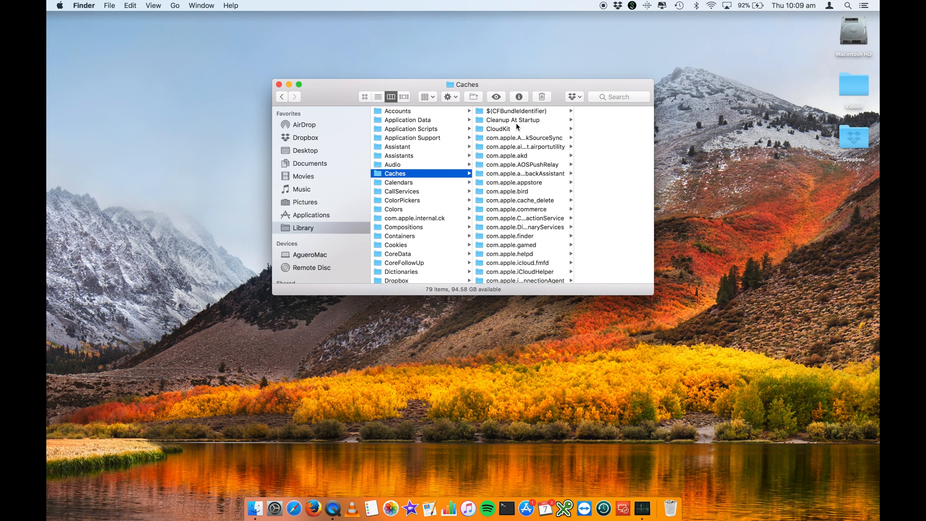
Step: Inspect the com.apple.akd cache folder, then return to the top-level /Library folder
scroll("down", 3)
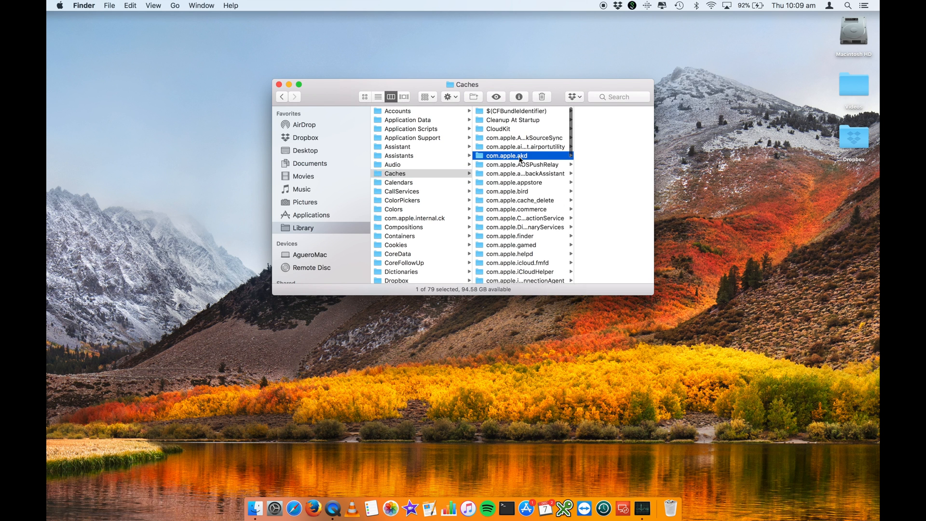
double_click(519, 155)
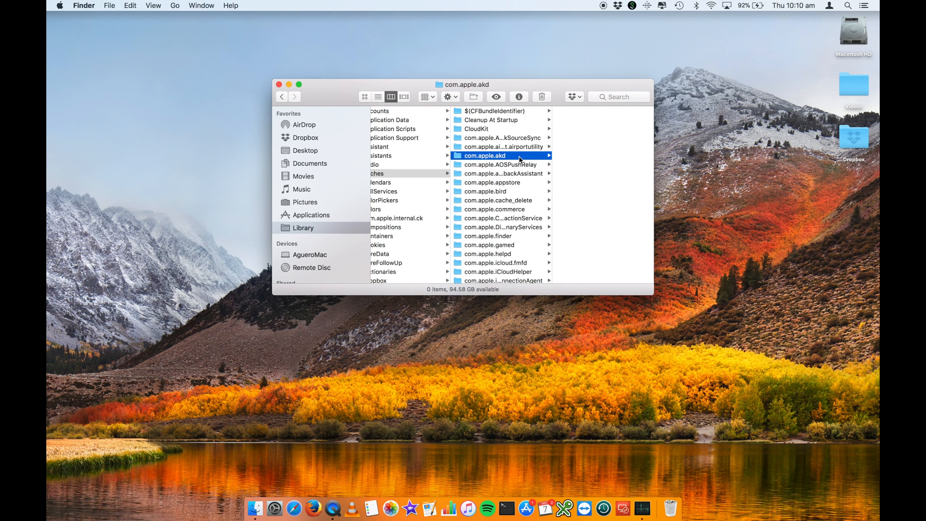
mouse_move(423, 187)
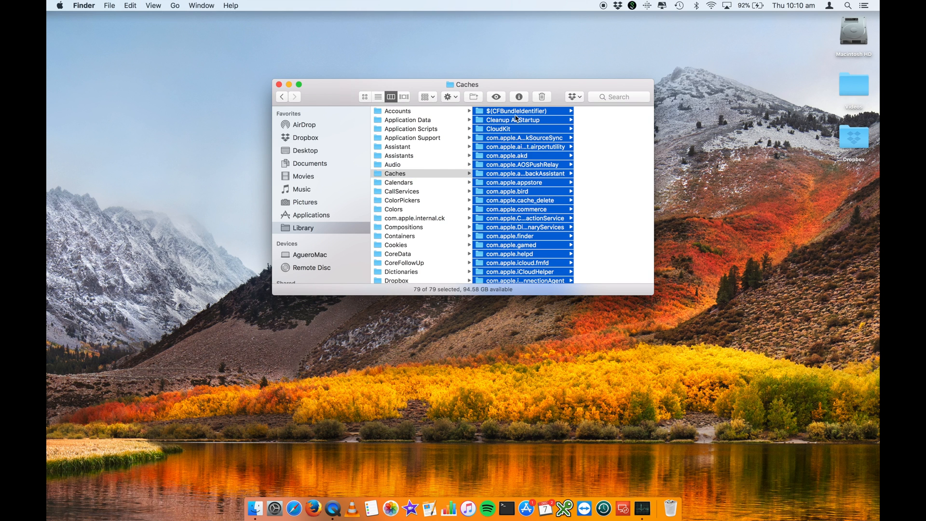
mouse_move(566, 94)
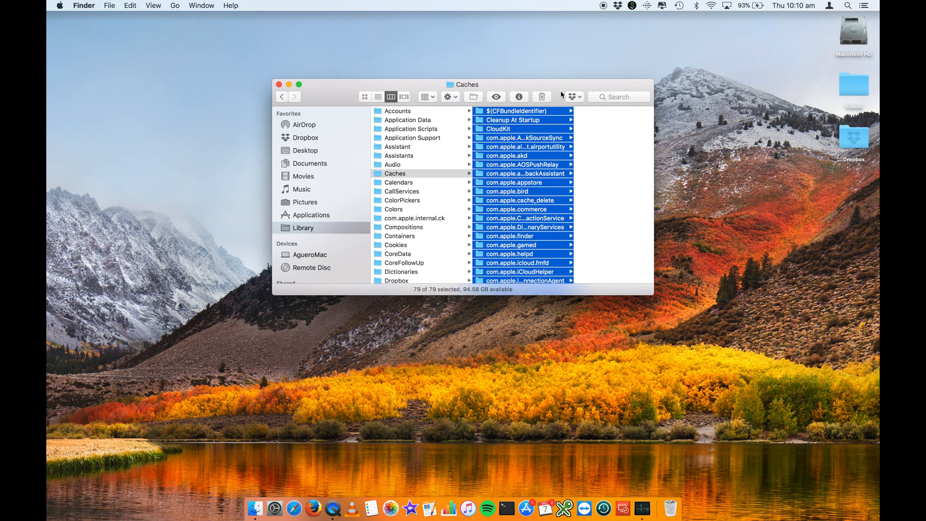
mouse_move(675, 502)
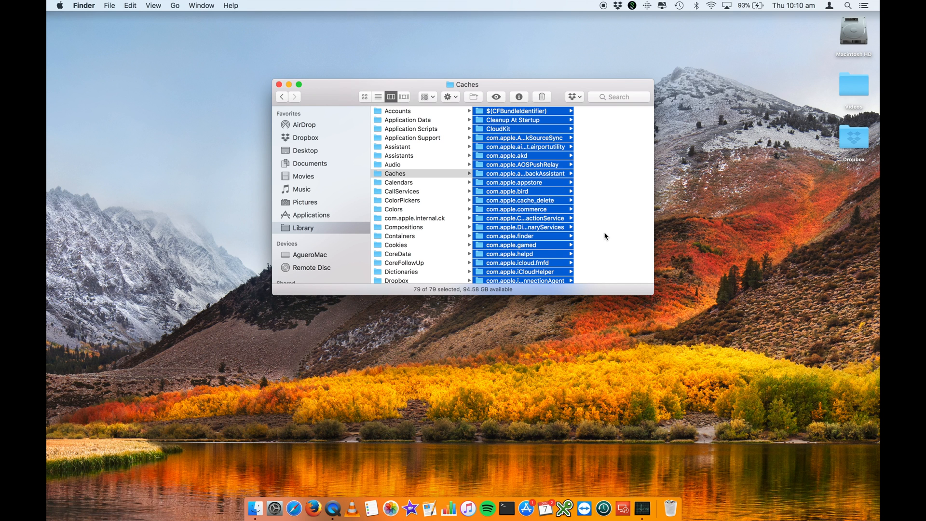
mouse_move(592, 488)
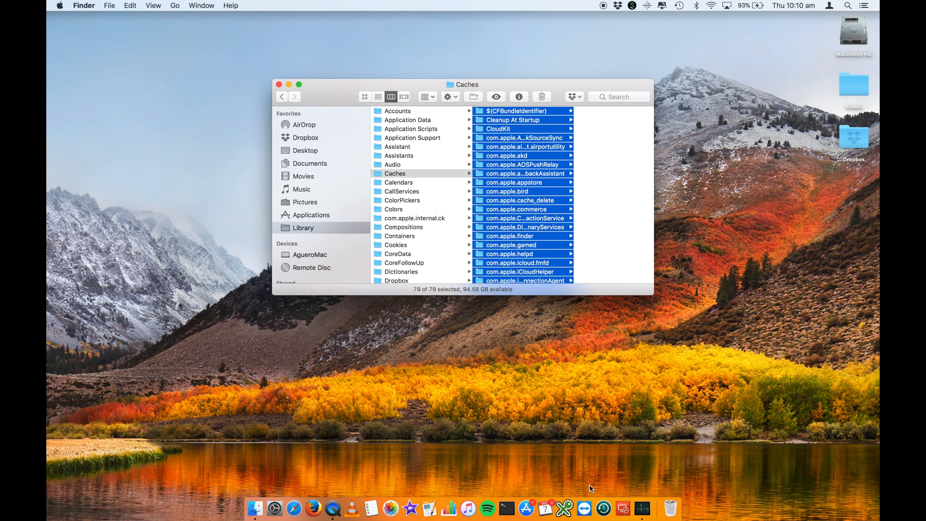
mouse_move(586, 309)
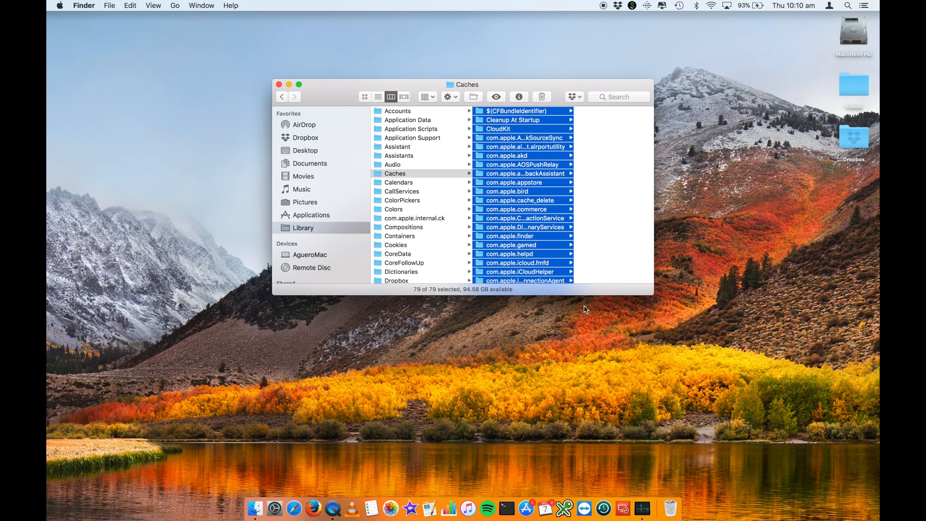
mouse_move(581, 304)
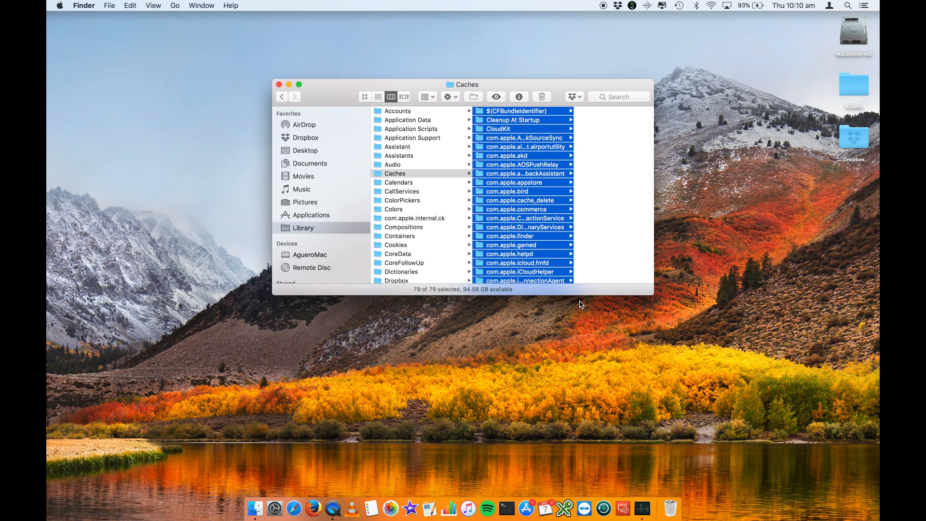
mouse_move(444, 272)
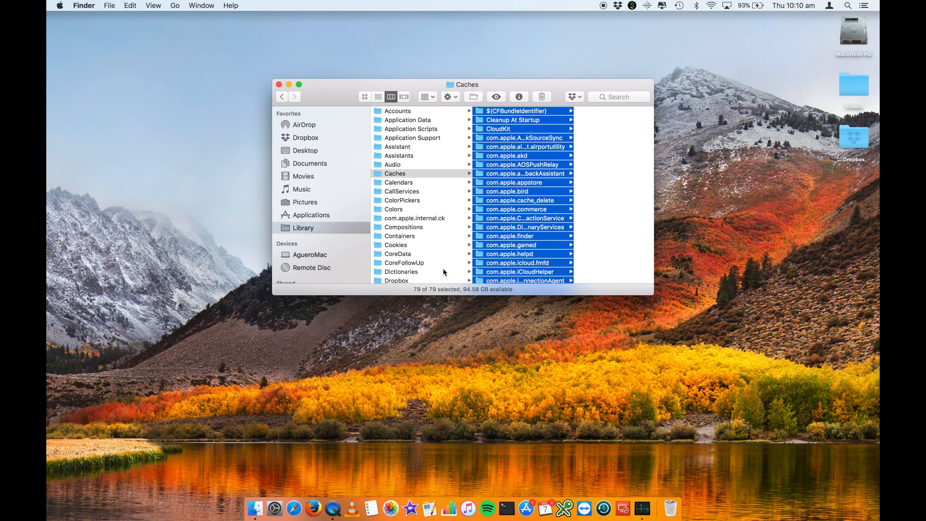
mouse_move(535, 205)
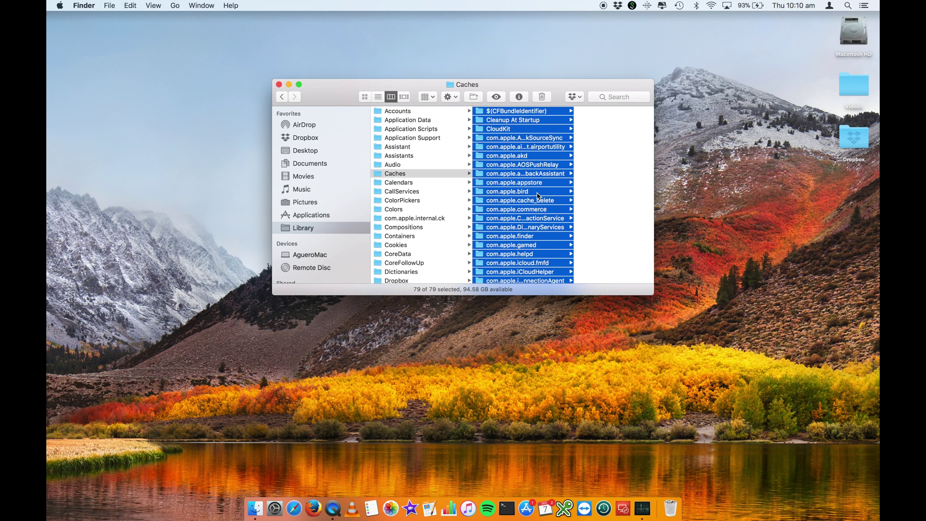
mouse_move(528, 149)
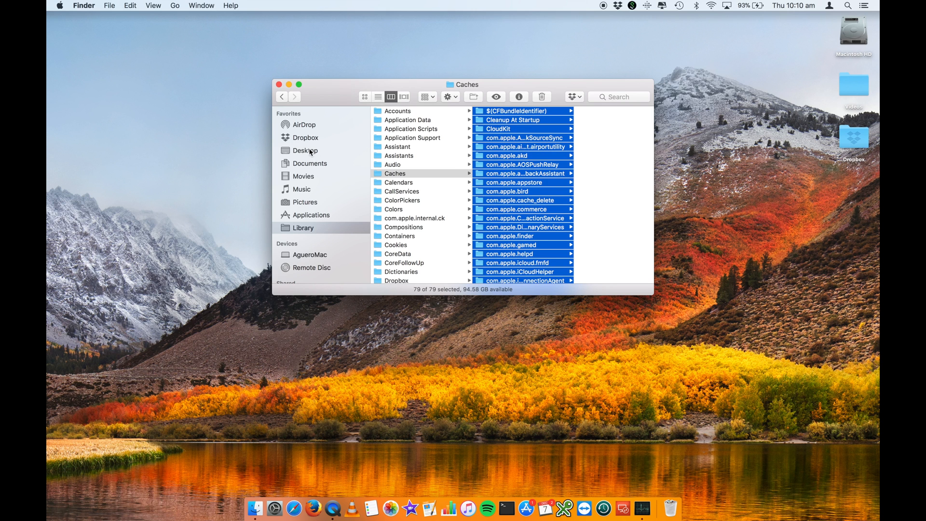
left_click(309, 255)
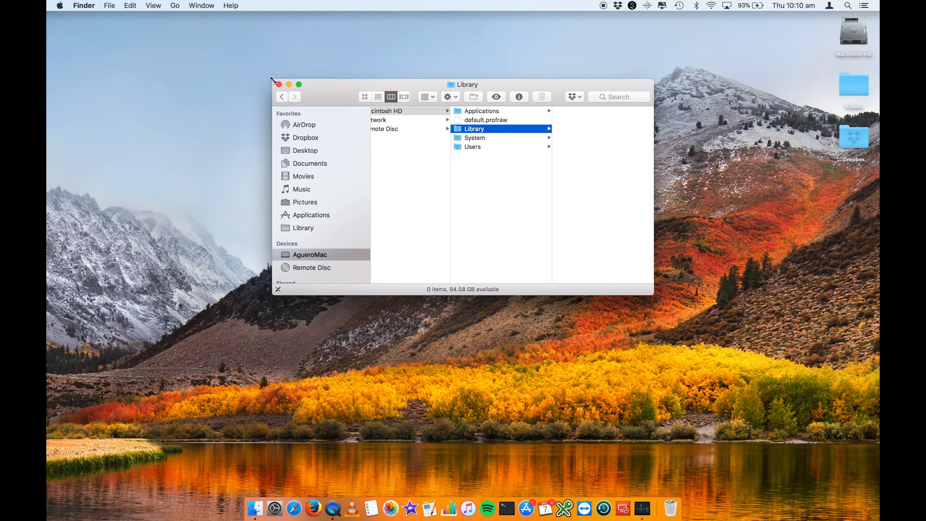
Step: Close the Finder window and launch Terminal with a fresh bash session, dismissing Spotlight
left_click(278, 84)
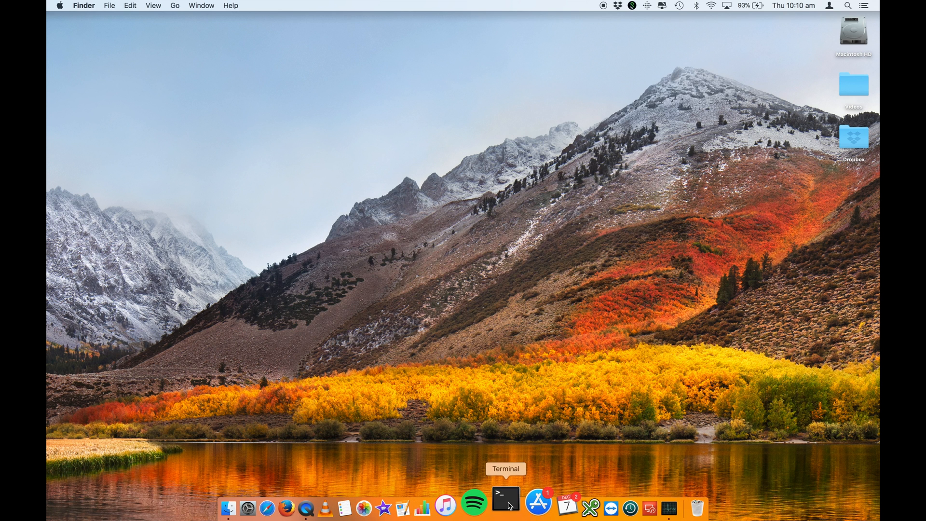
left_click(503, 506)
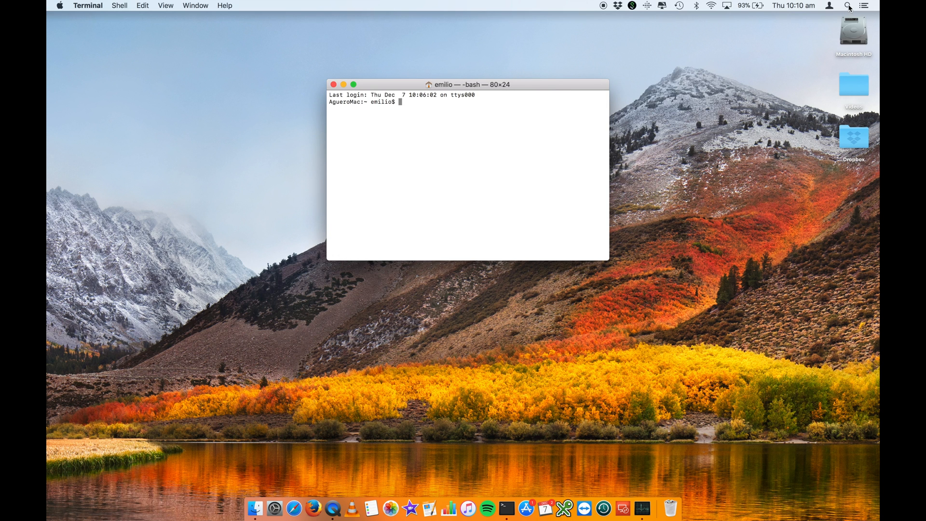
left_click(856, 5)
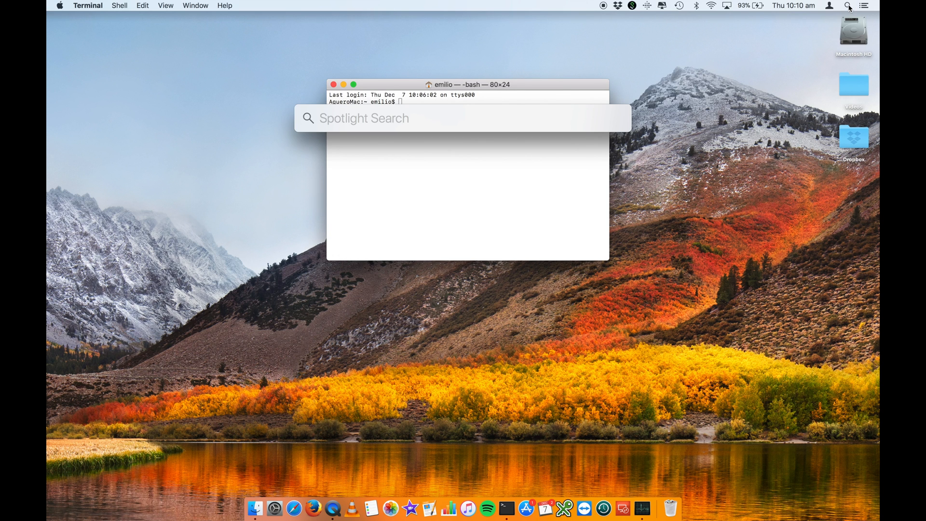
key("Escape")
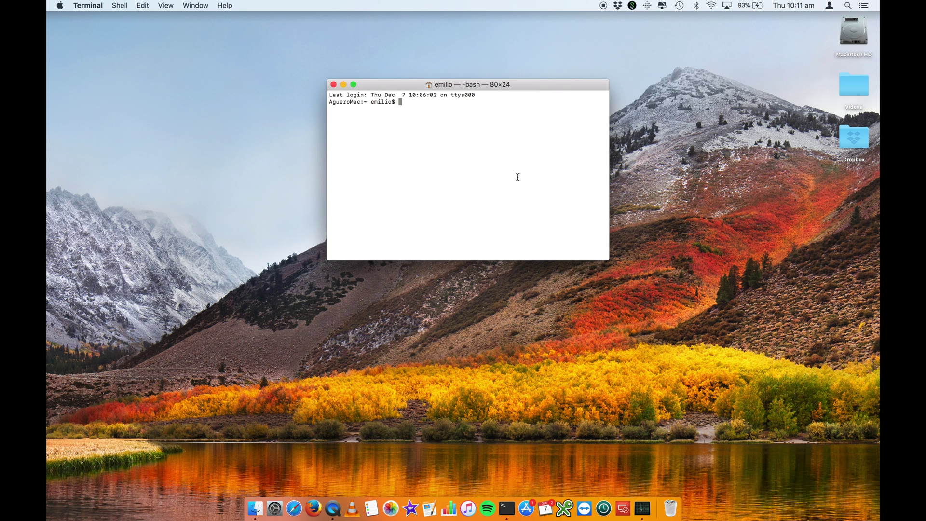
mouse_move(407, 131)
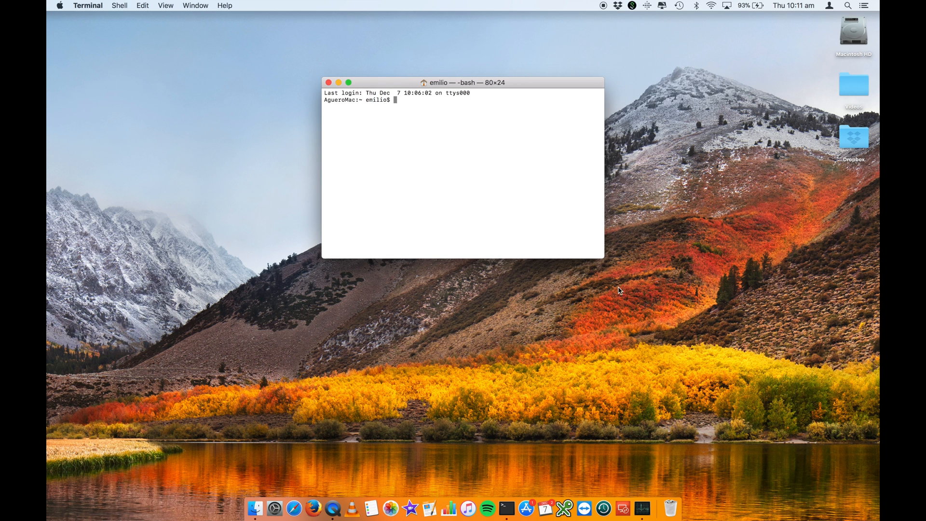
Step: Enlarge the Terminal window and list the home folder's contents with ls
left_click_drag(604, 259, 701, 364)
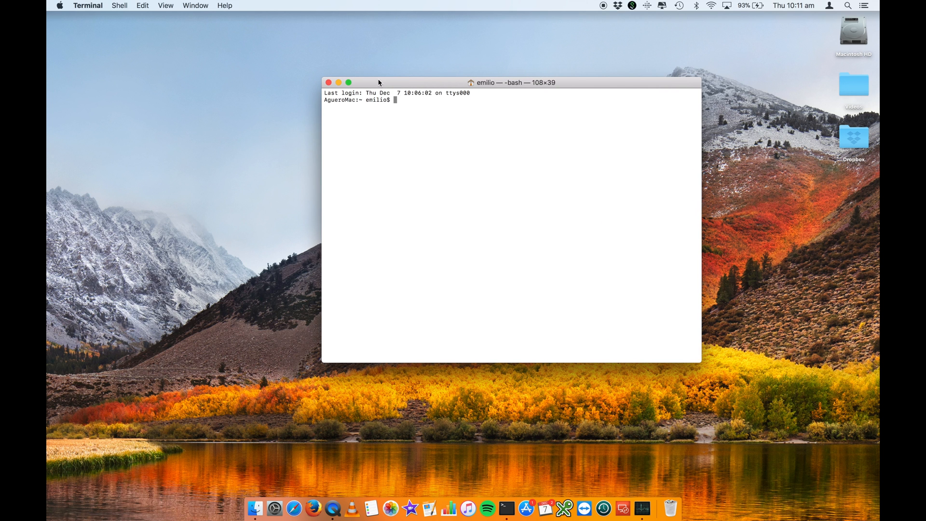
mouse_move(351, 100)
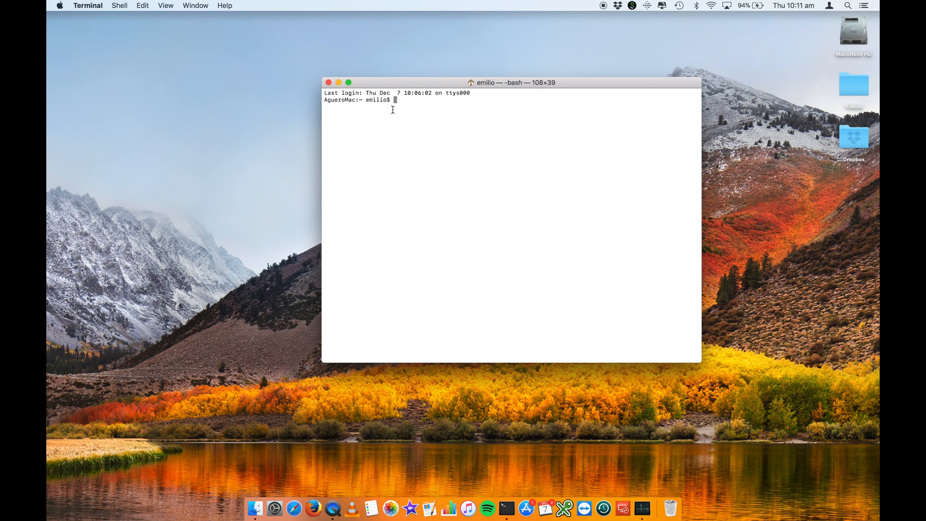
type("ls")
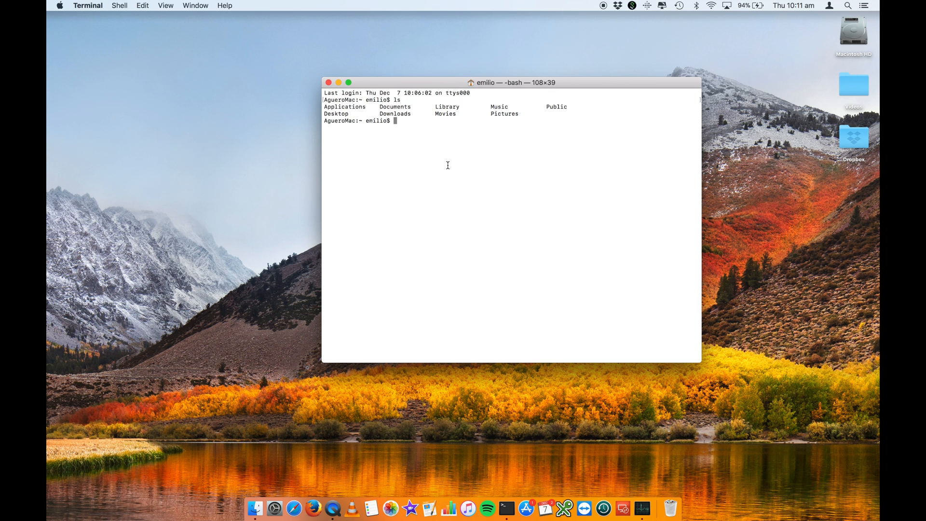
double_click(447, 106)
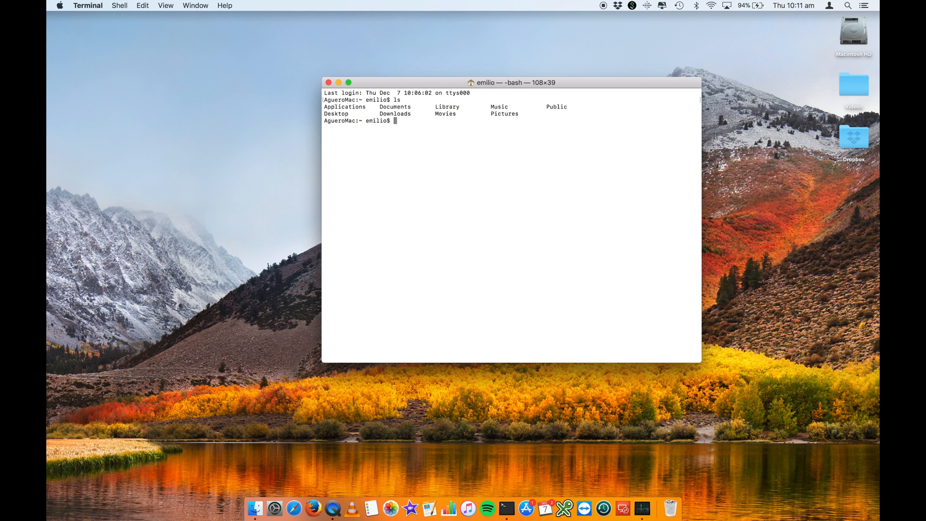
Step: Change into Library and then Caches, listing every cache folder it contains
type("cd Lib")
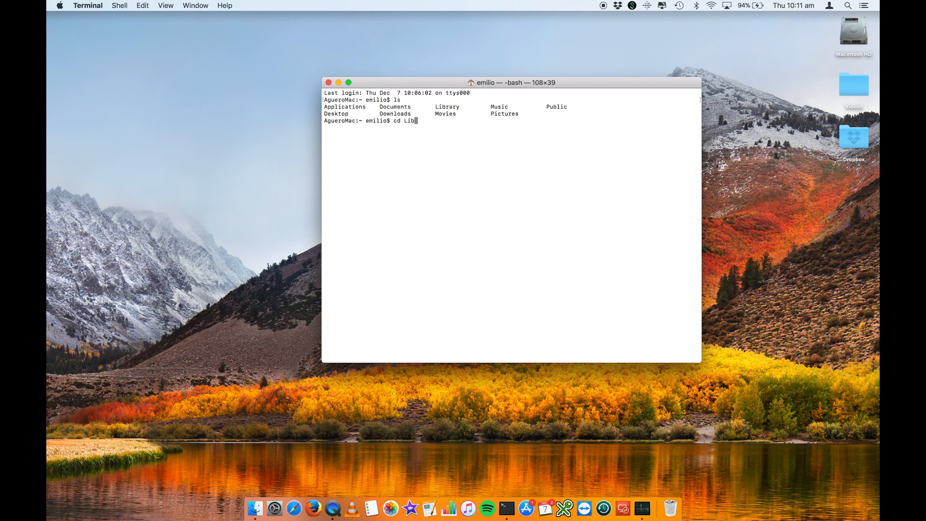
key("Enter")
type("ls")
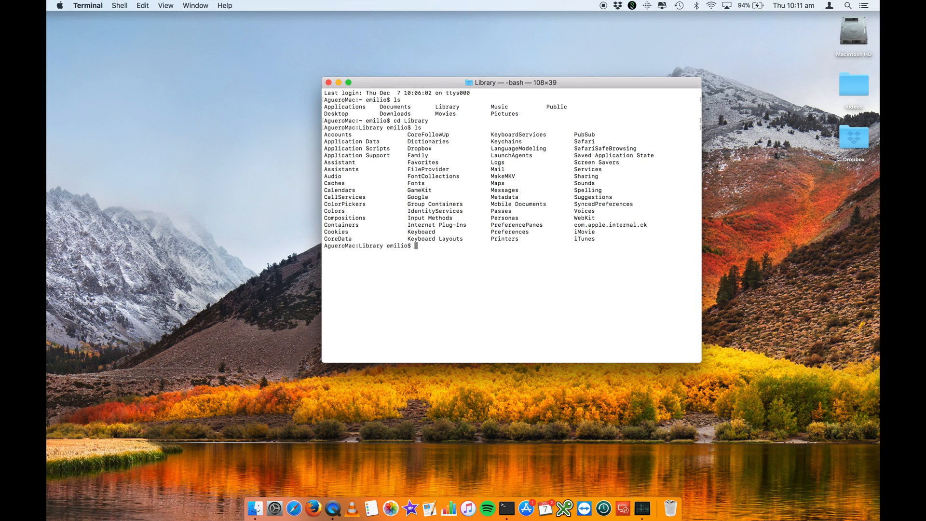
double_click(334, 183)
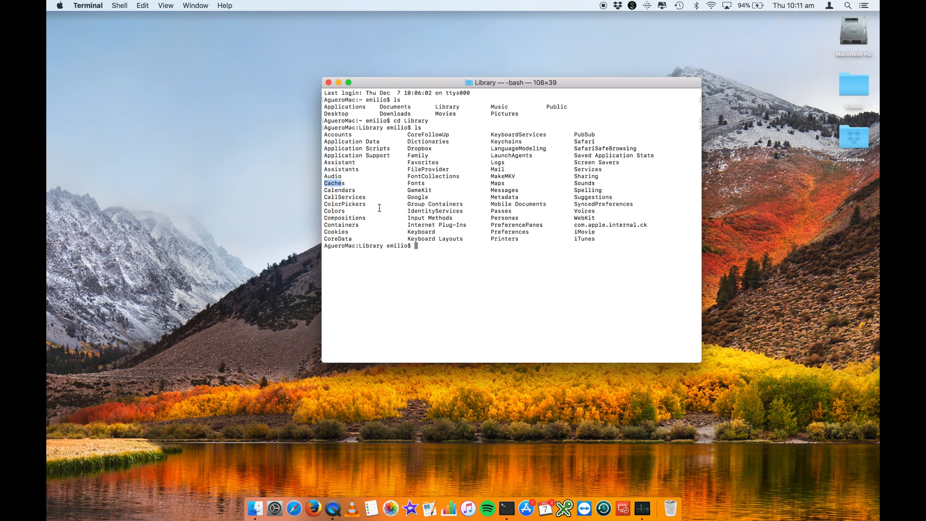
type("cd")
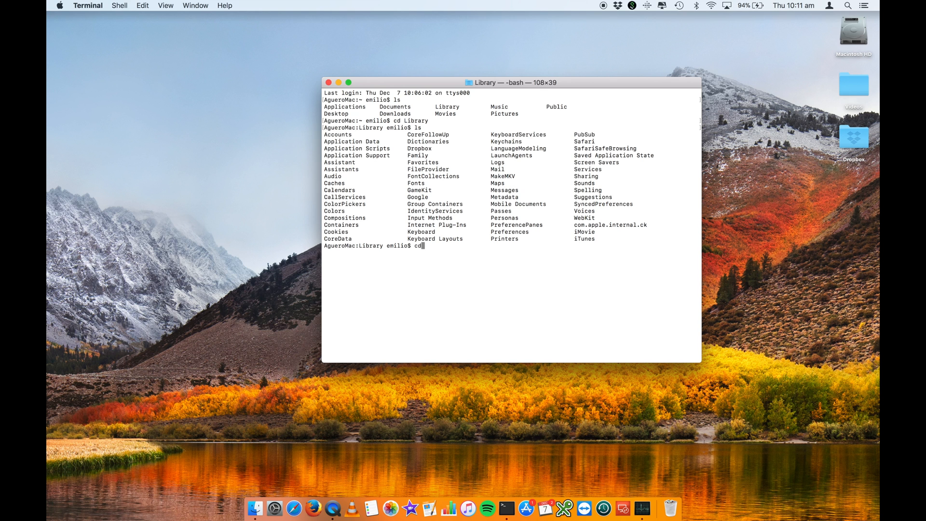
type("Caches")
type("ls")
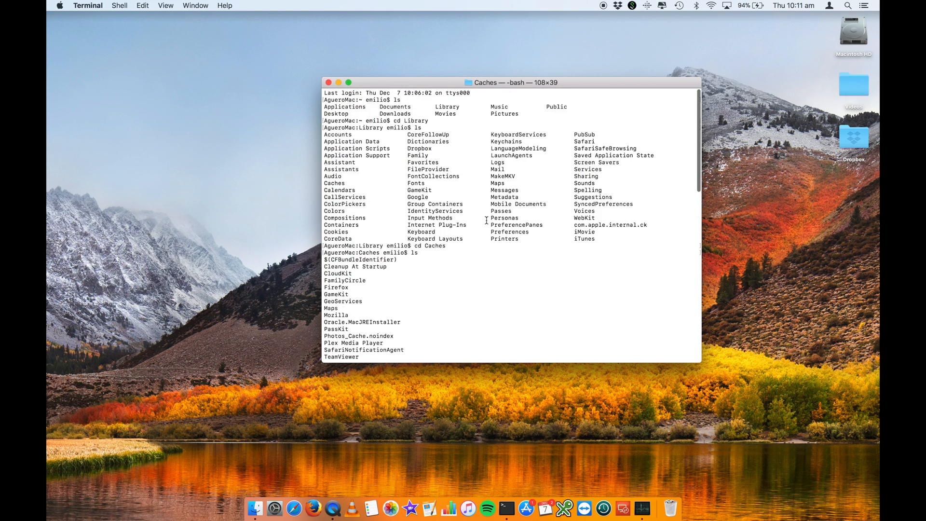
scroll("down", 3)
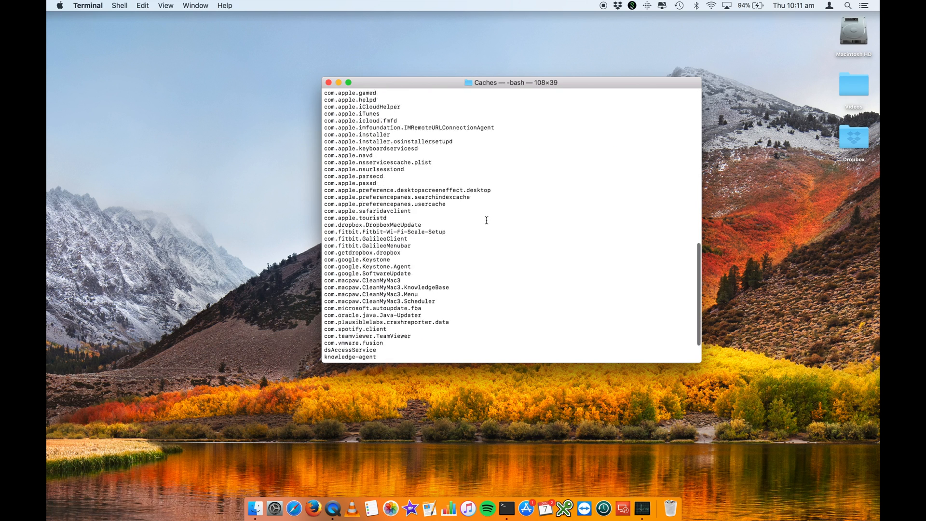
scroll("down", 3)
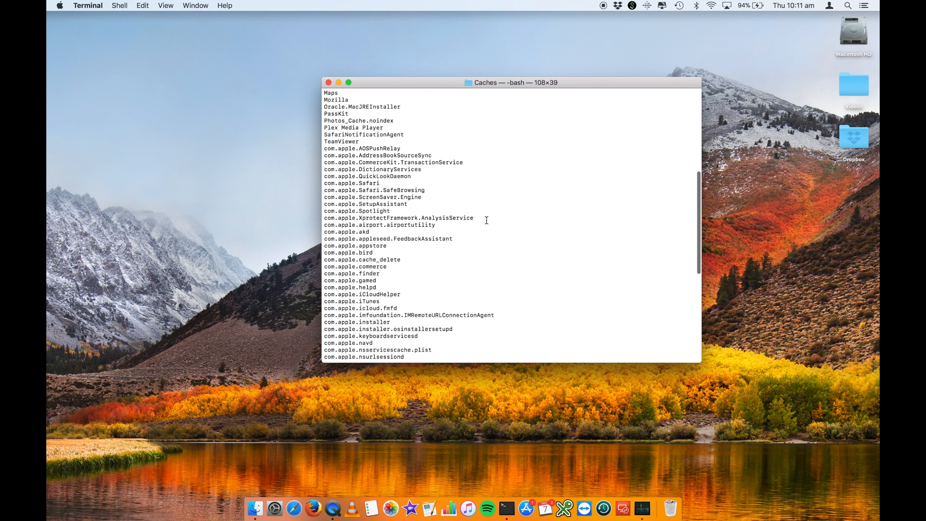
scroll("down", 3)
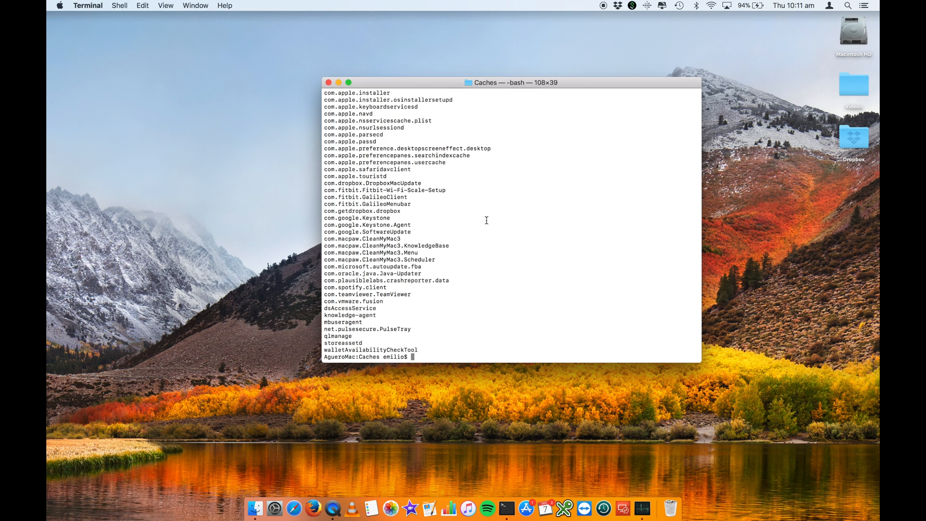
Step: Recursively remove the com.apple.touristd cache folder with rm -R and relist Caches
type("rm")
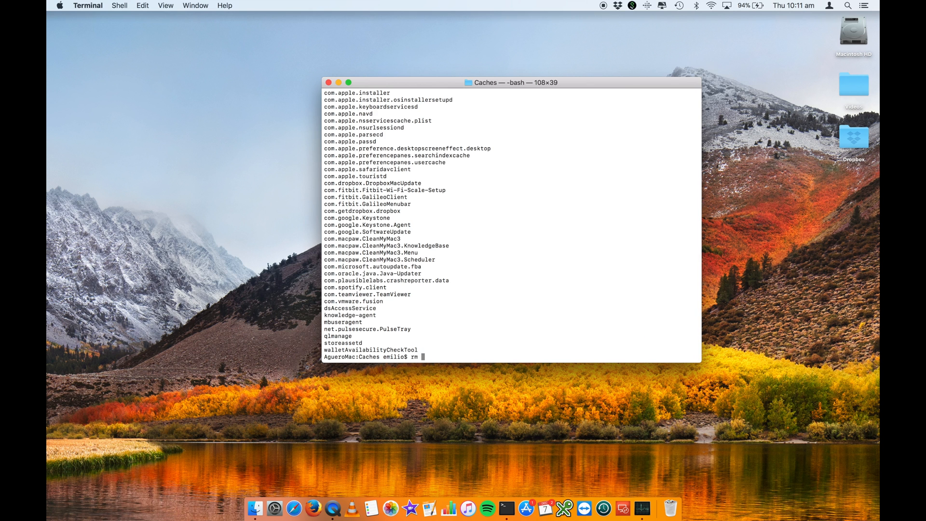
type("-R")
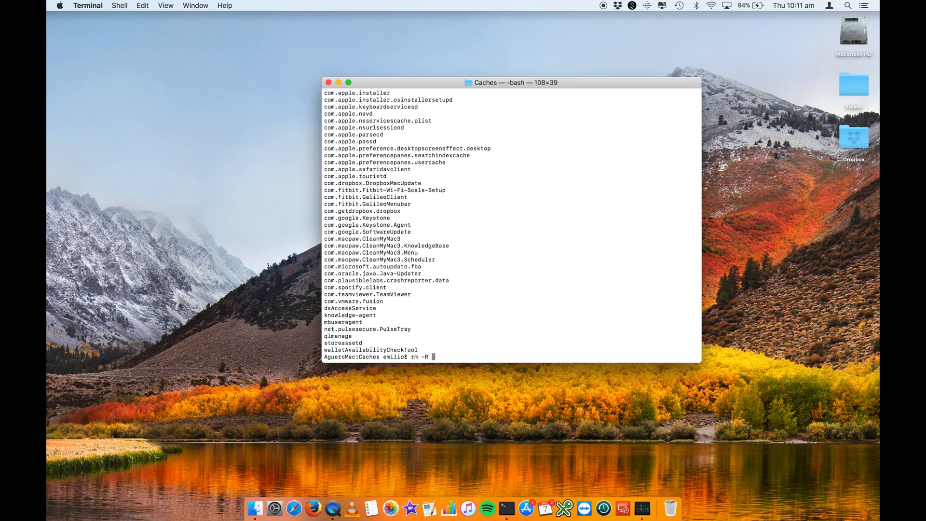
type("com.apple.touristd/")
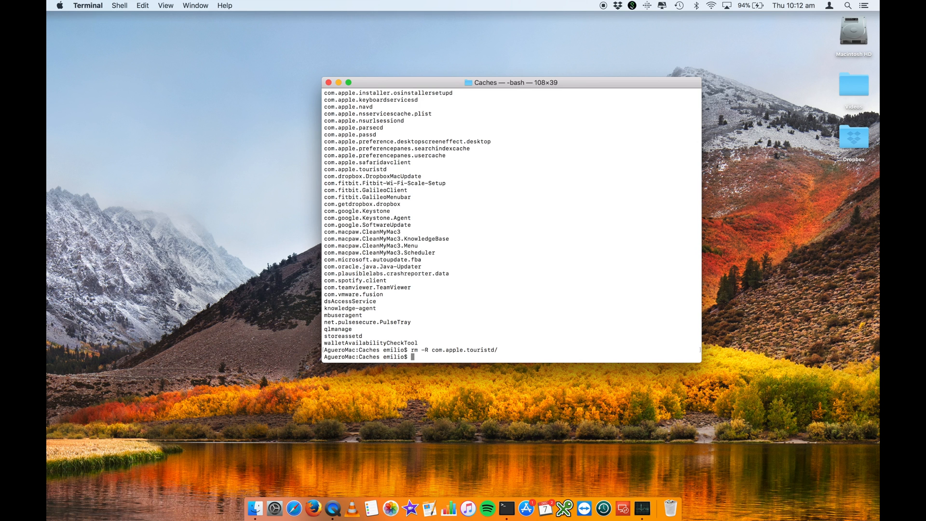
type("cd")
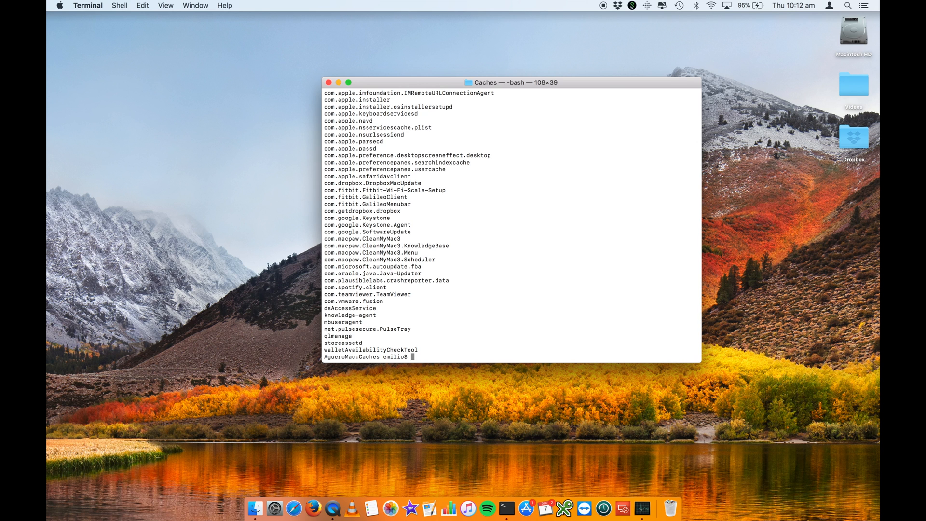
mouse_move(396, 279)
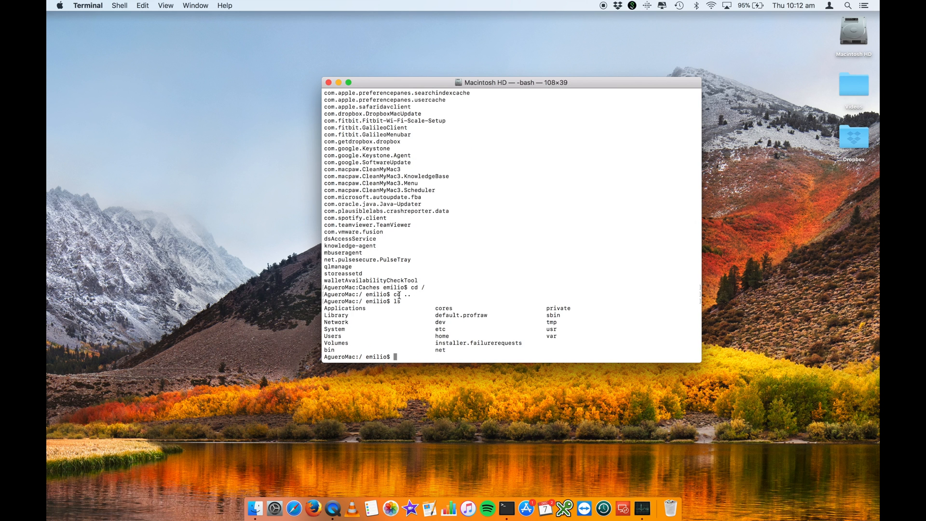
mouse_move(369, 276)
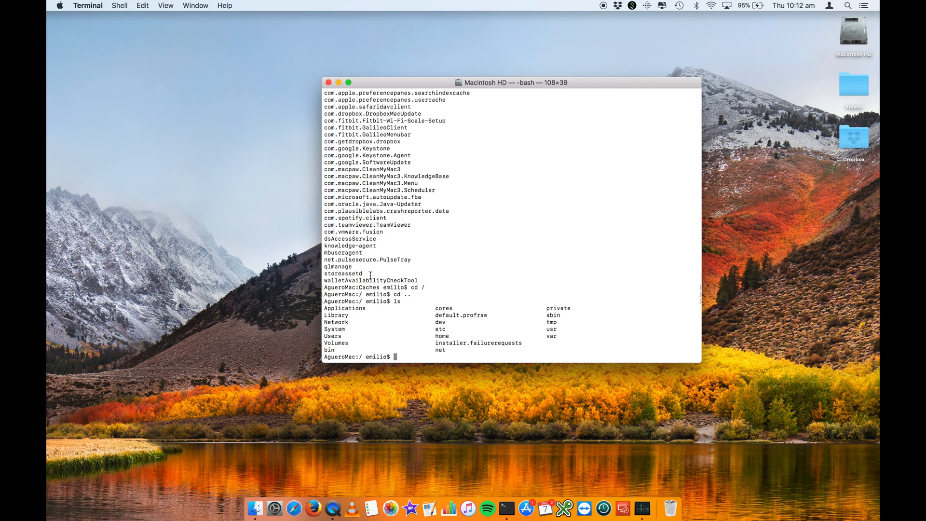
Step: Move to the root of the startup disk and change into the system-wide Library folder
double_click(332, 336)
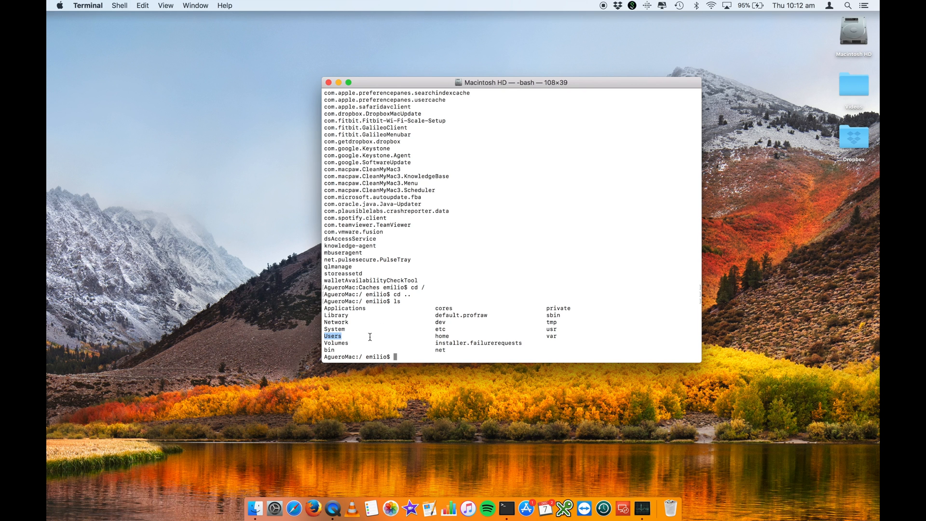
mouse_move(416, 351)
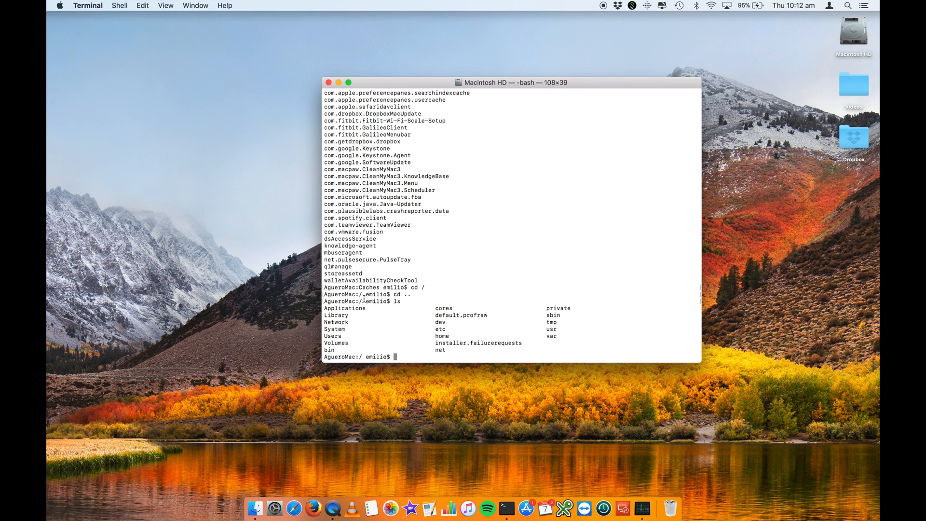
double_click(336, 315)
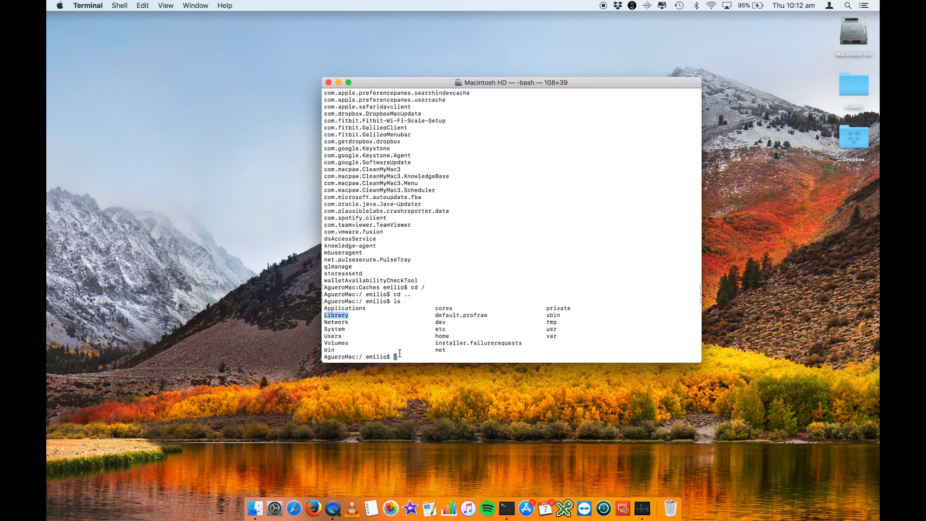
type("cd Library/")
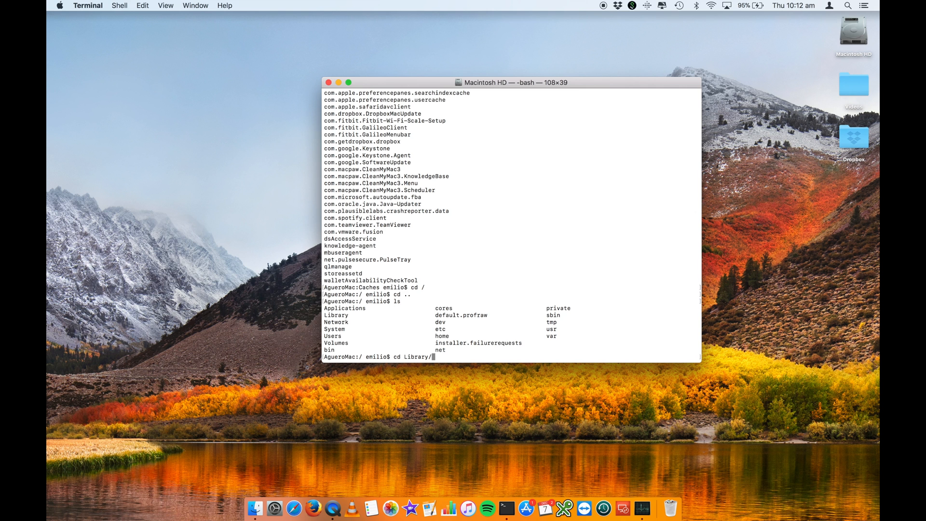
key("Return")
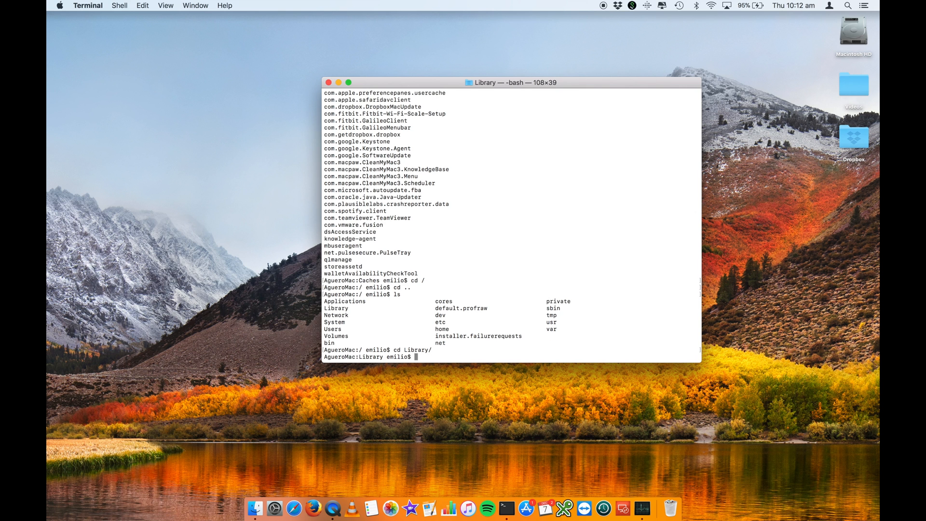
Step: List the system Library, enter its Caches folder showing four items, and begin an rm -R command
key("Return")
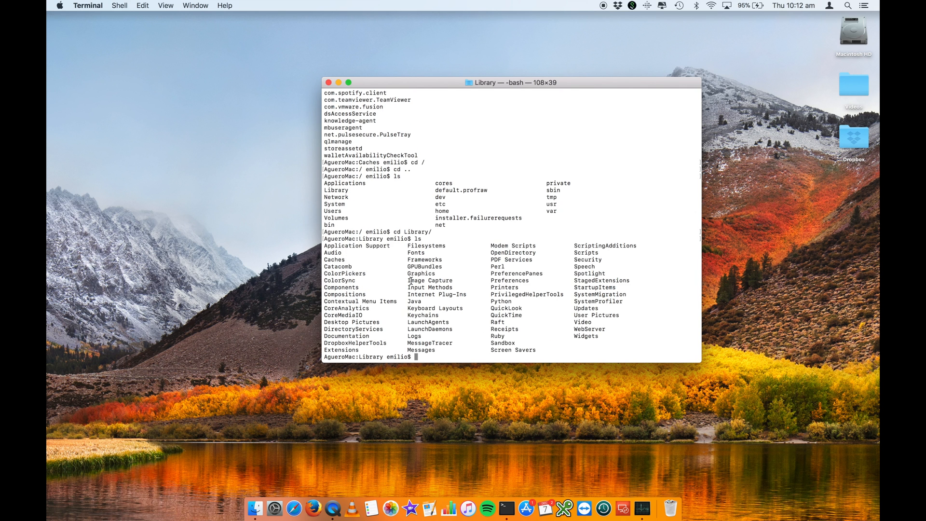
mouse_move(422, 266)
type("cd Caches")
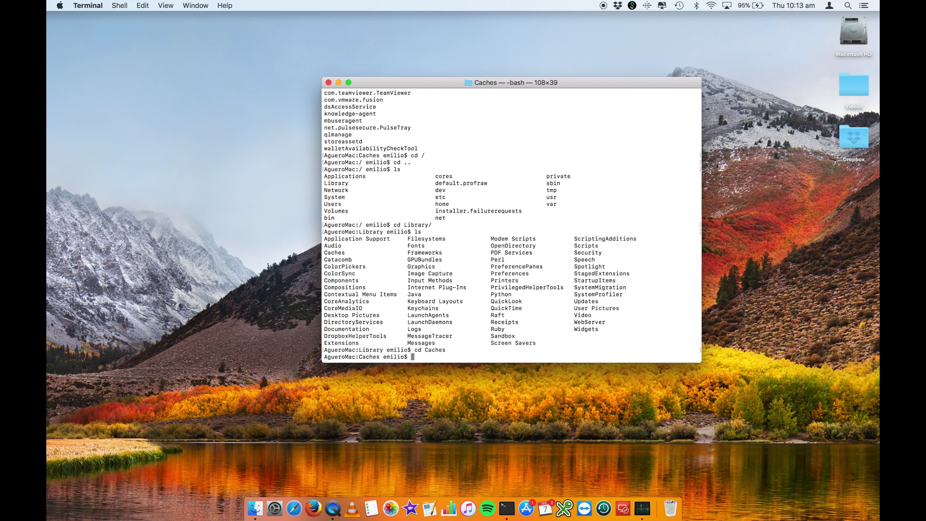
type("ls")
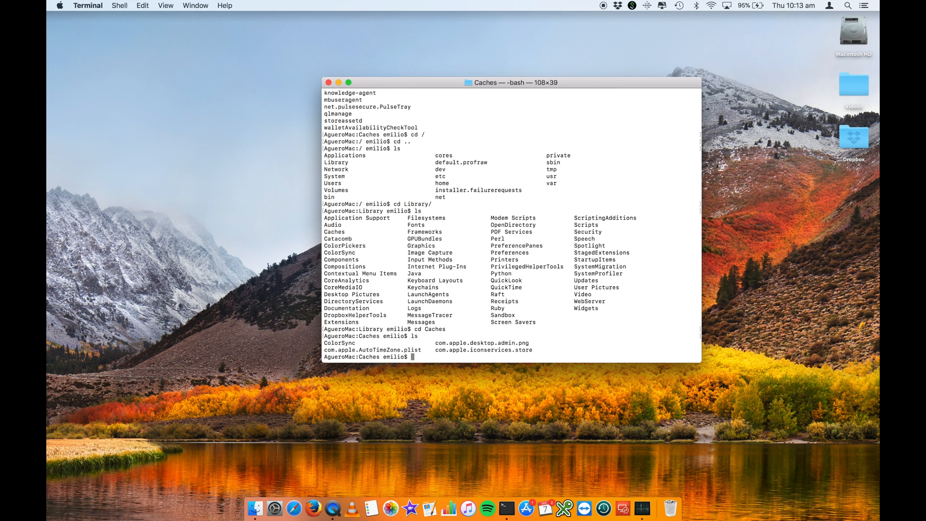
type("rm -")
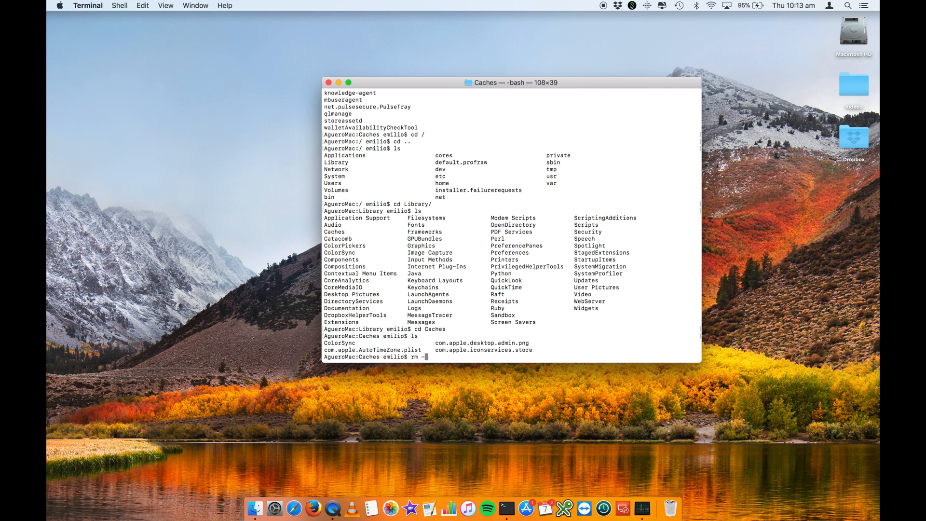
type("R")
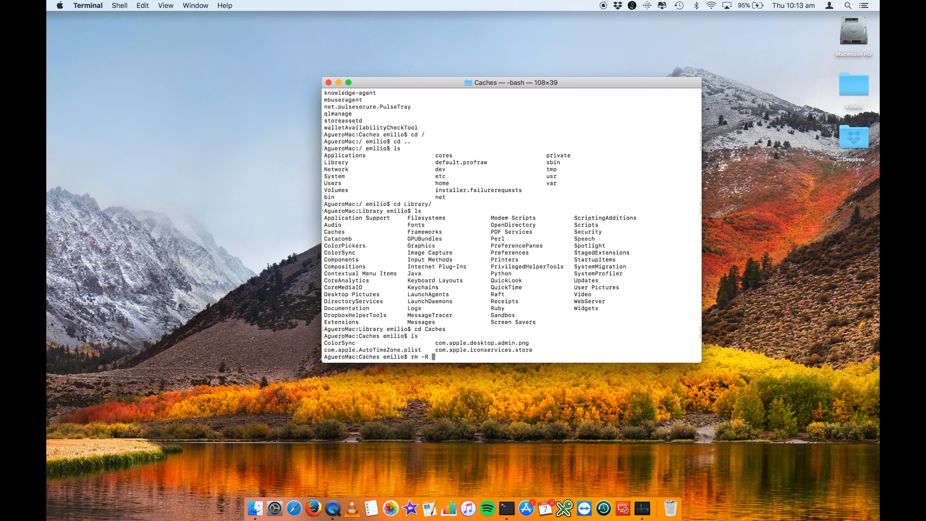